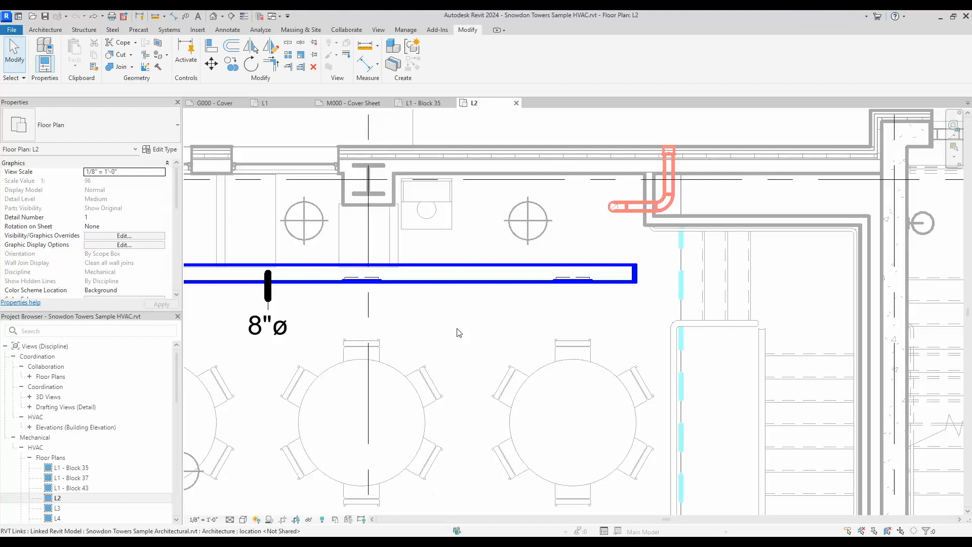
mouse_move(482, 318)
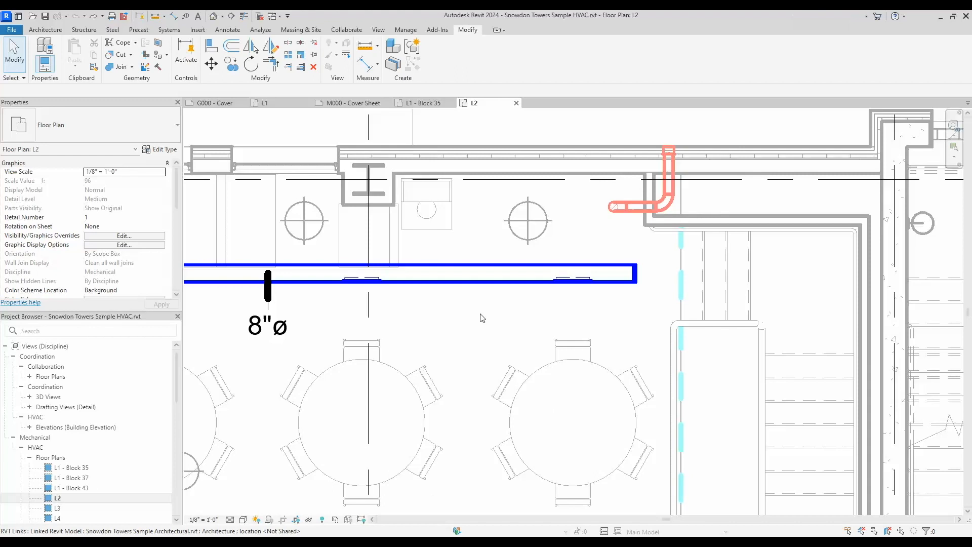
mouse_move(468, 286)
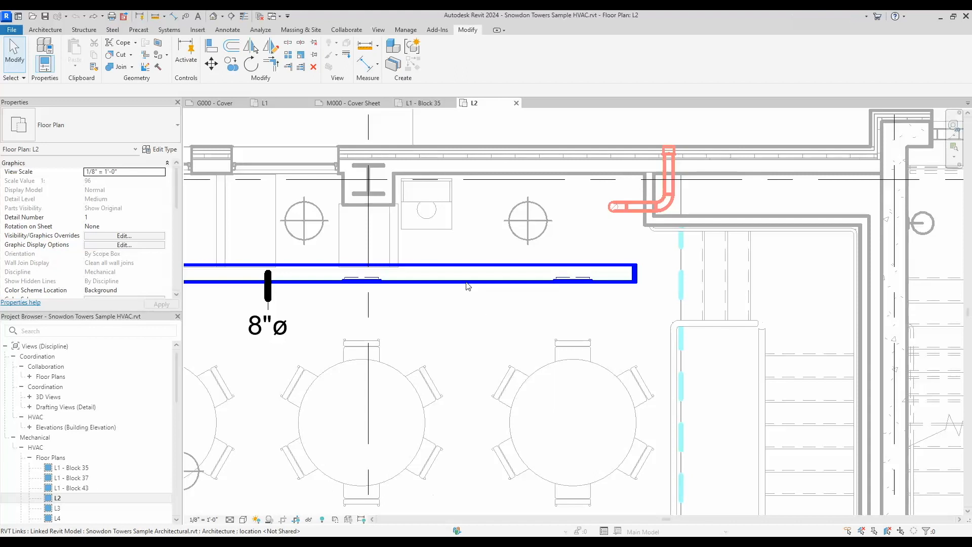
mouse_move(301, 45)
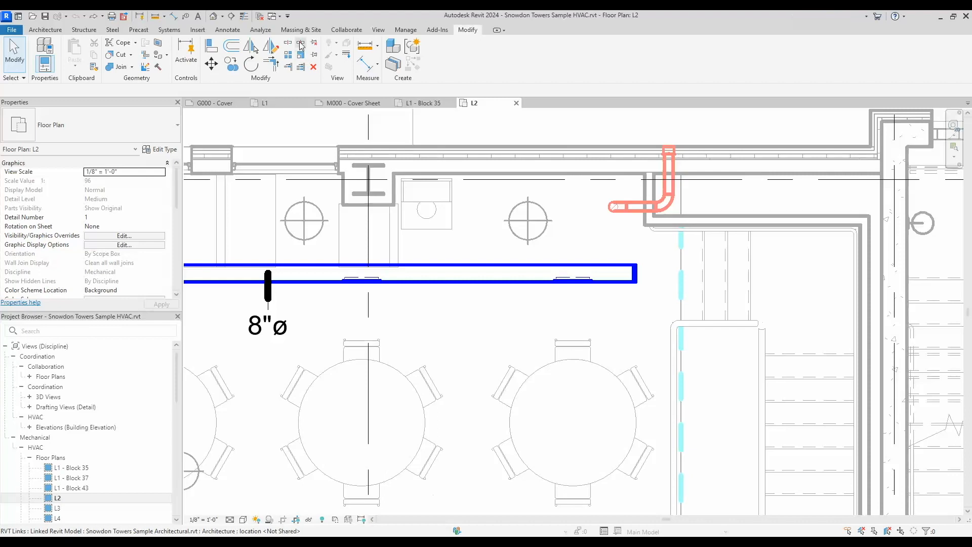
- Start Split with Gap from the Modify tab with a 0' 6" joint gap
click(301, 45)
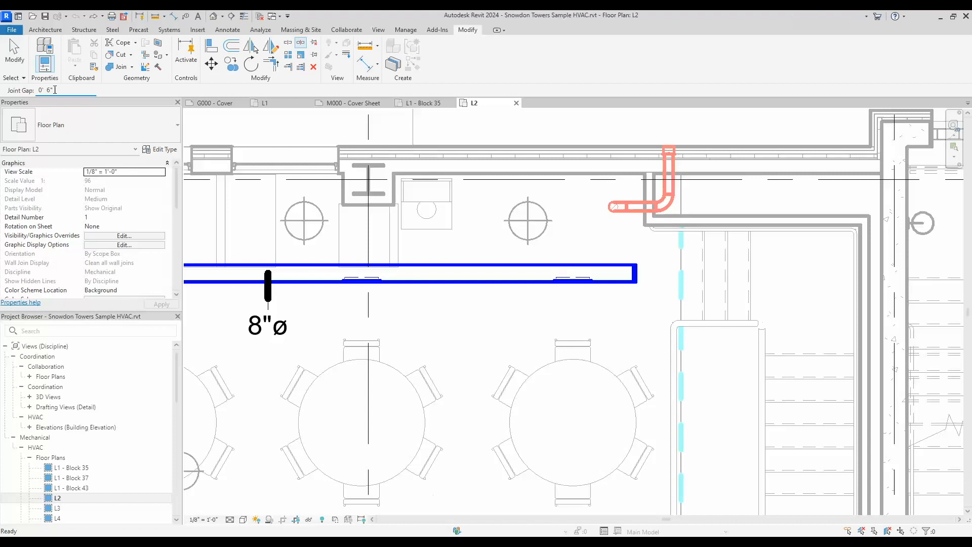
mouse_move(84, 91)
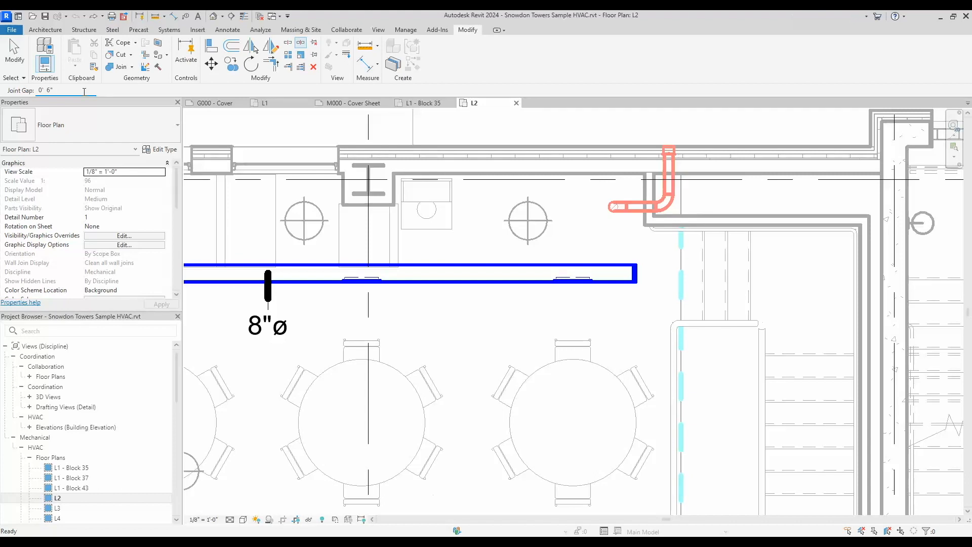
- Cut the blue round duct at the chosen point, leaving two runs 6 inches apart
click(475, 269)
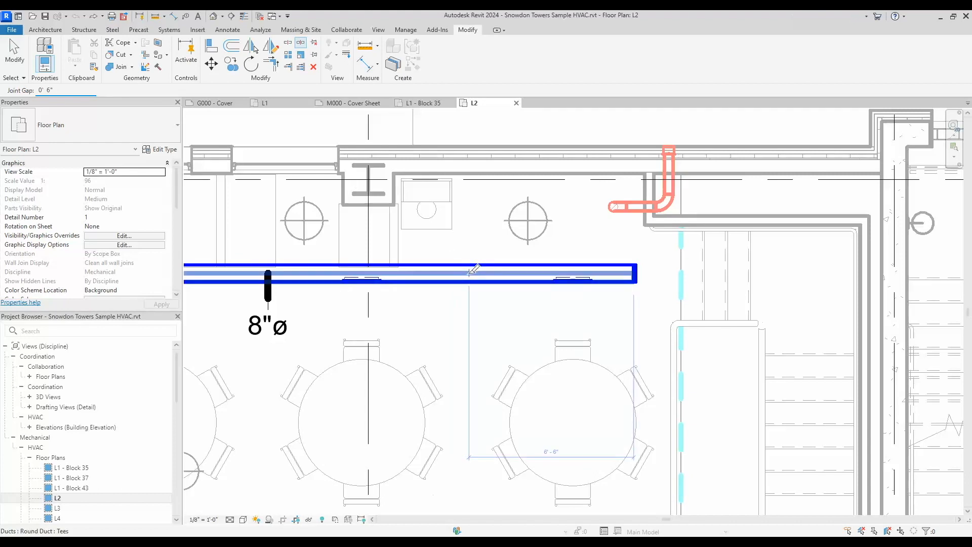
click(468, 270)
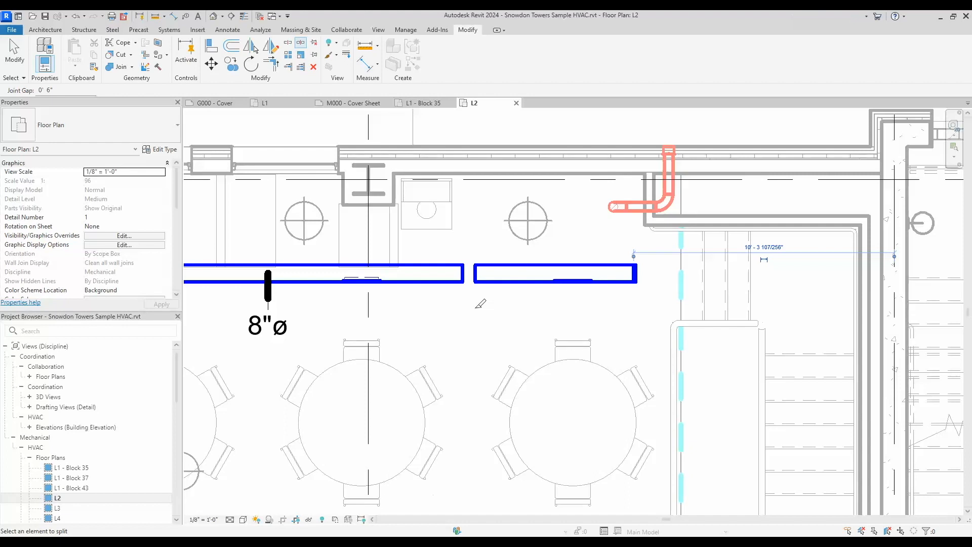
mouse_move(464, 338)
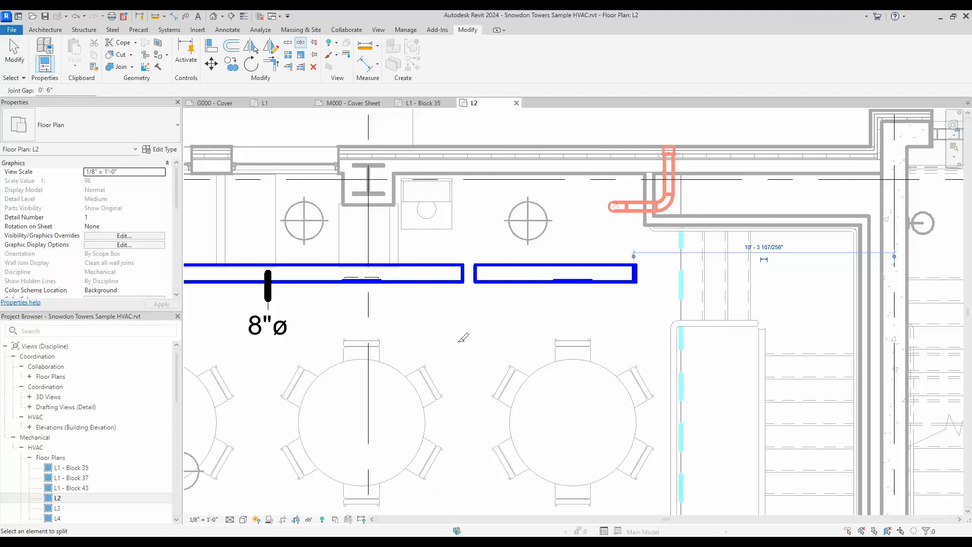
mouse_move(478, 303)
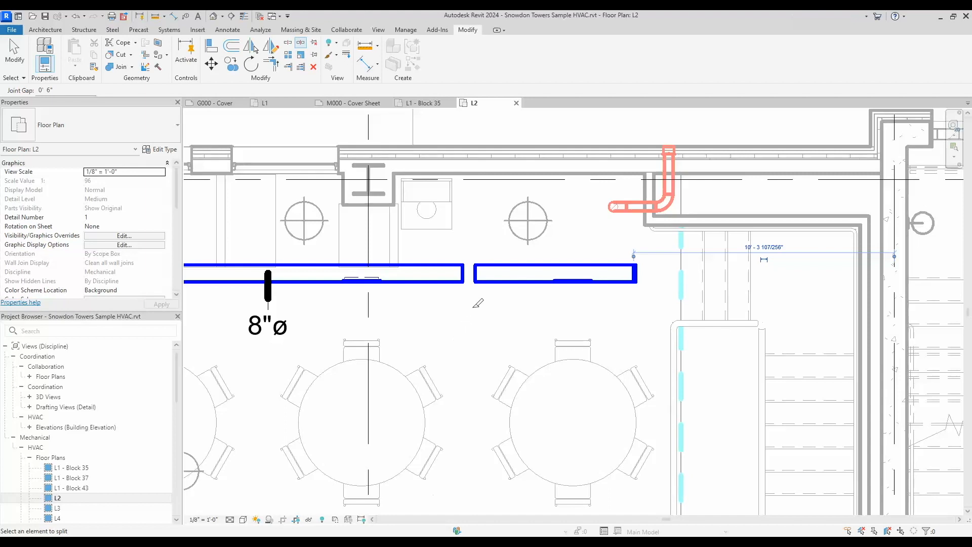
mouse_move(478, 255)
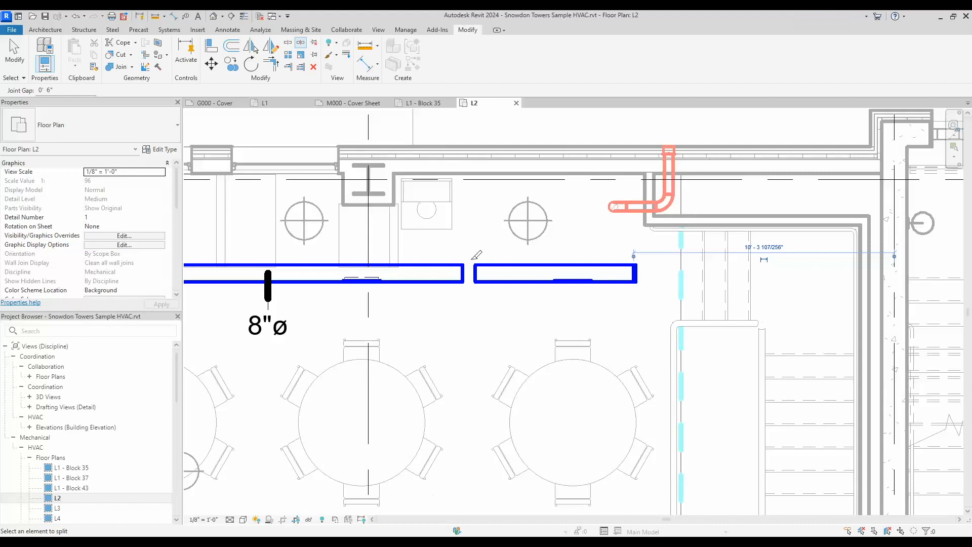
mouse_move(474, 307)
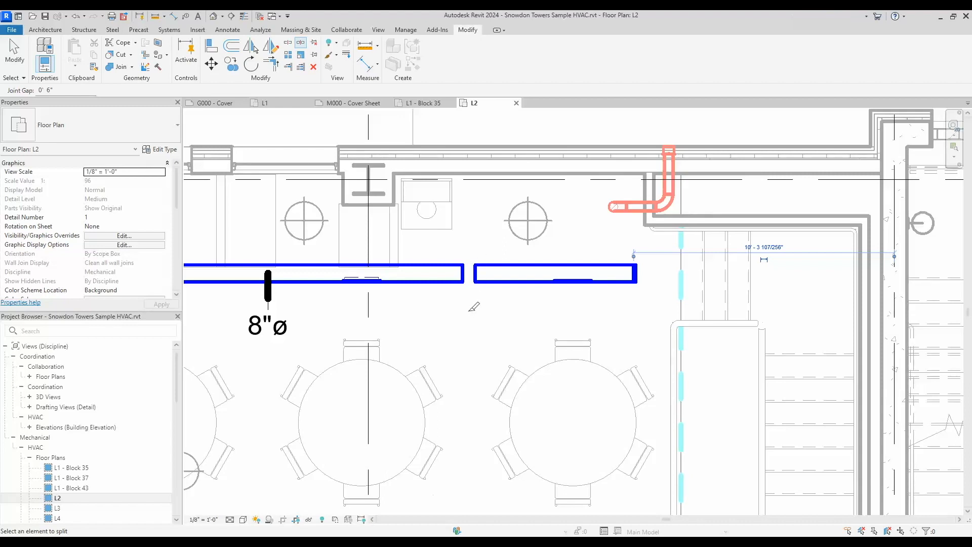
mouse_move(477, 337)
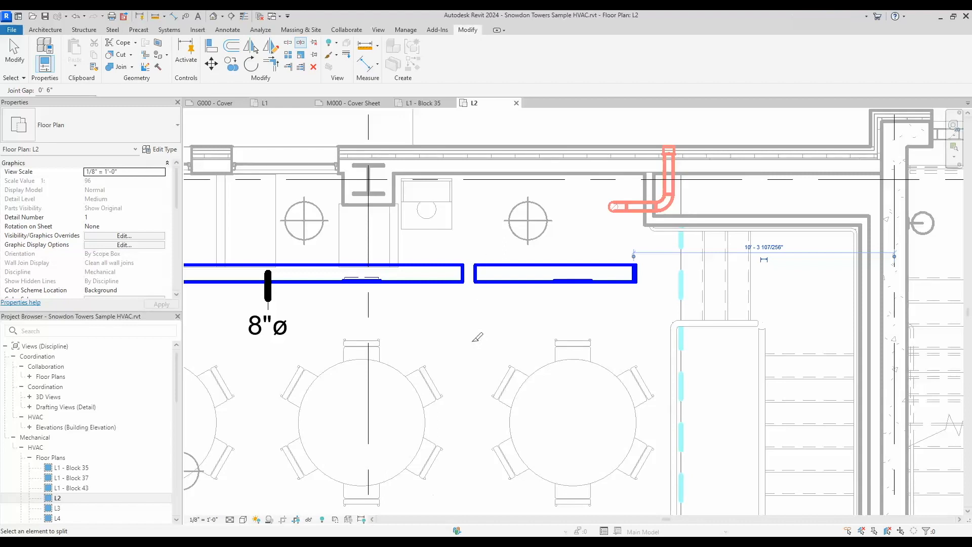
mouse_move(451, 335)
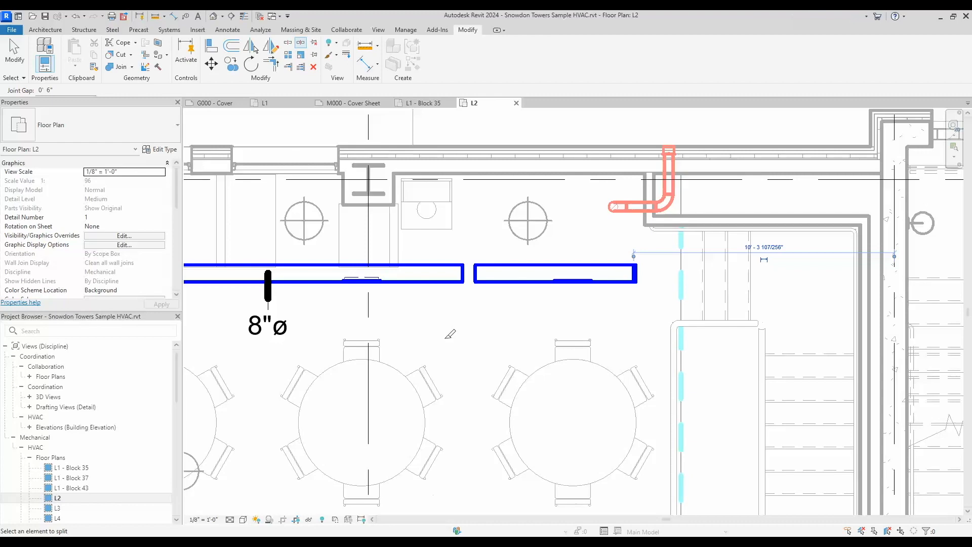
mouse_move(461, 290)
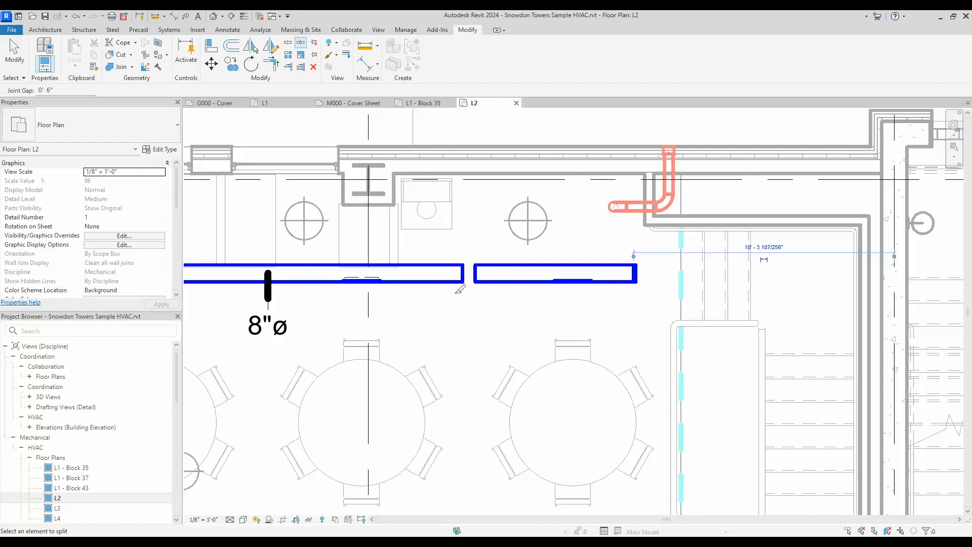